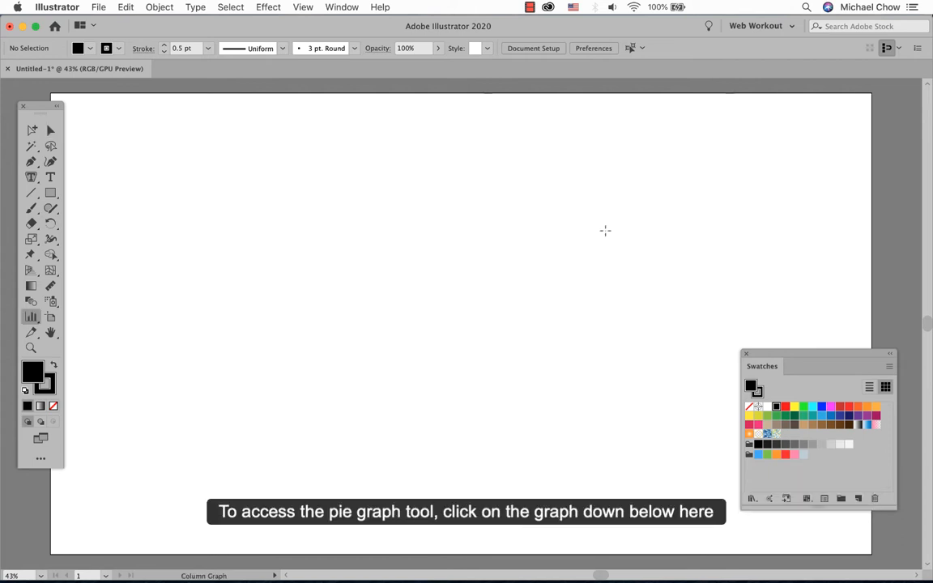
mouse_move(452, 275)
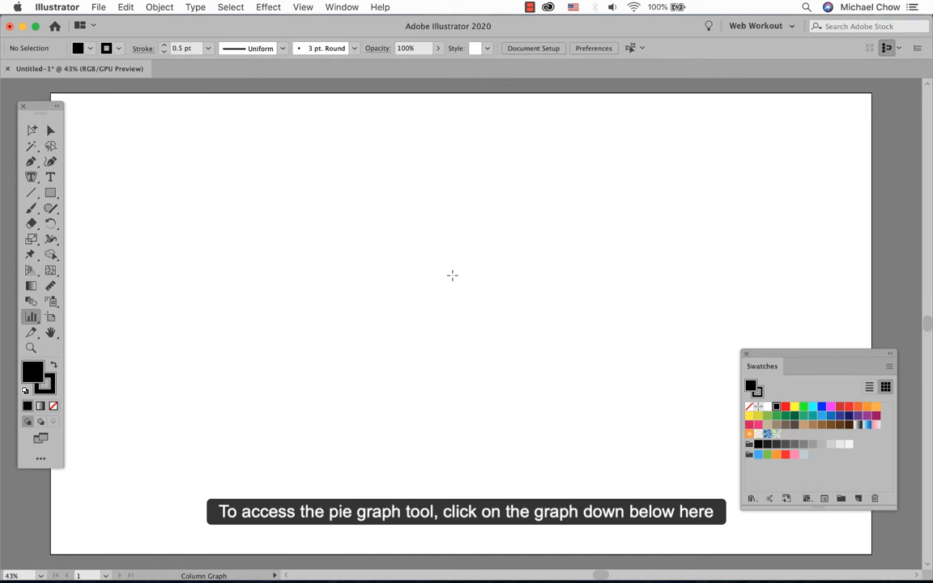
mouse_move(31, 317)
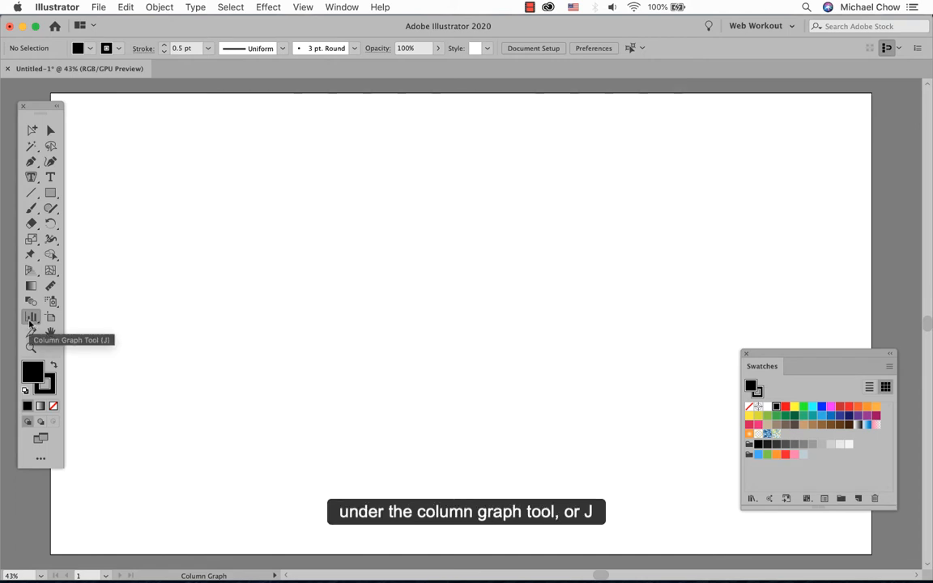
- Open the graph tool flyout to reveal the Pie Graph Tool
click(32, 317)
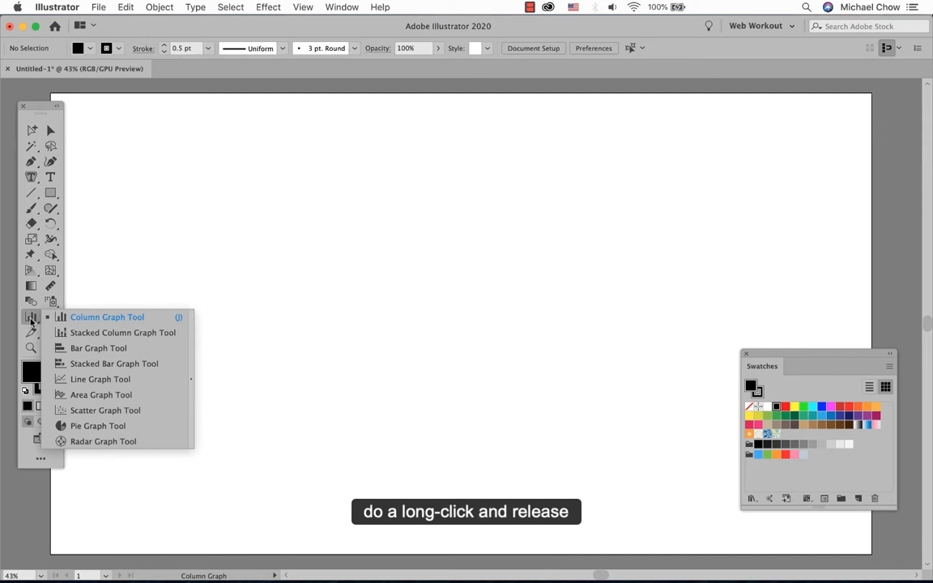
mouse_move(97, 425)
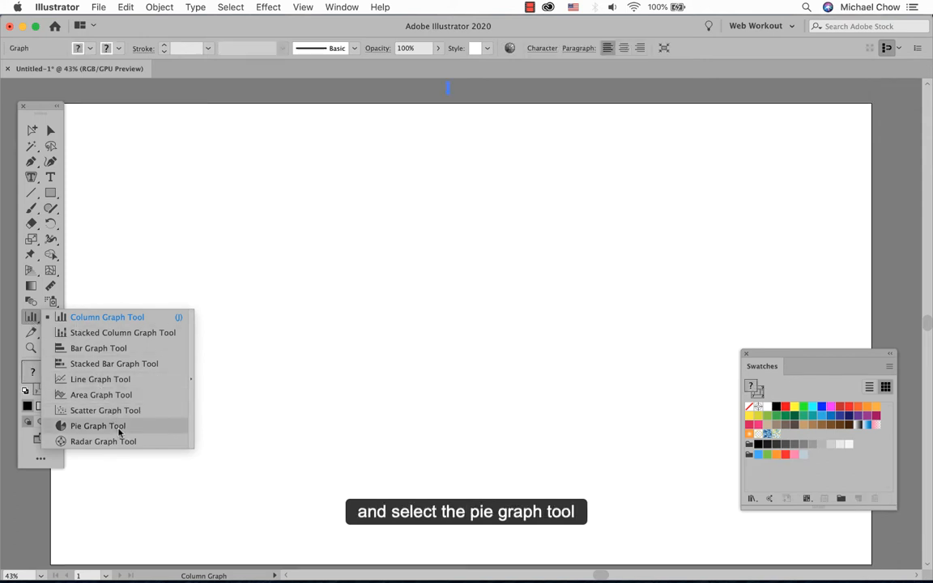
- Choose the Pie Graph Tool and draw a default pie graph on the artboard
click(97, 425)
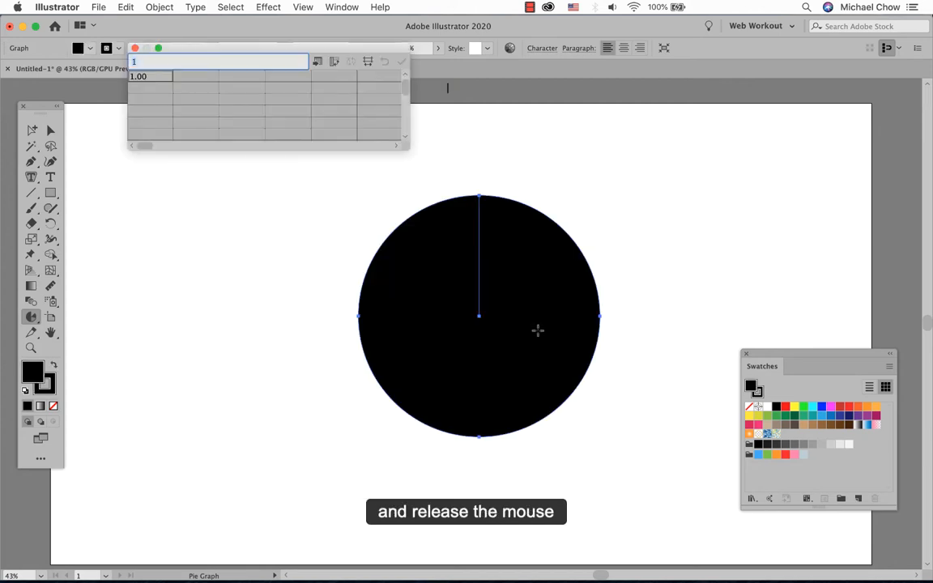
mouse_move(528, 349)
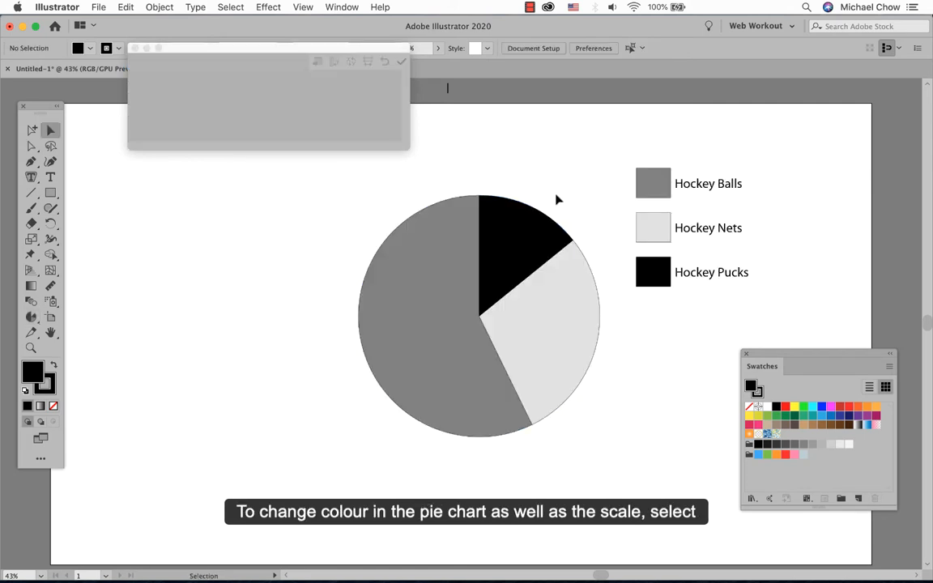
mouse_move(637, 189)
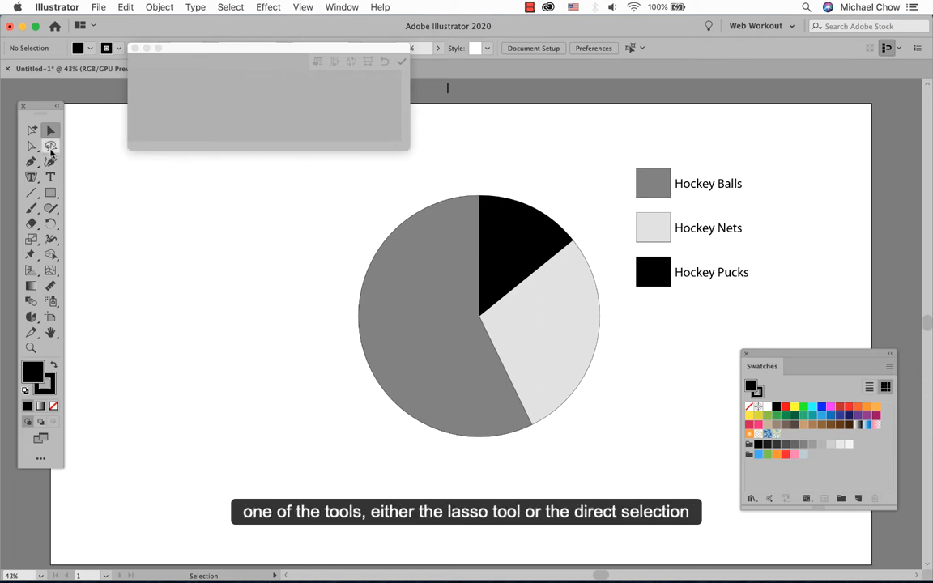
- Colour the Hockey Pucks slice and its legend swatch red
click(31, 146)
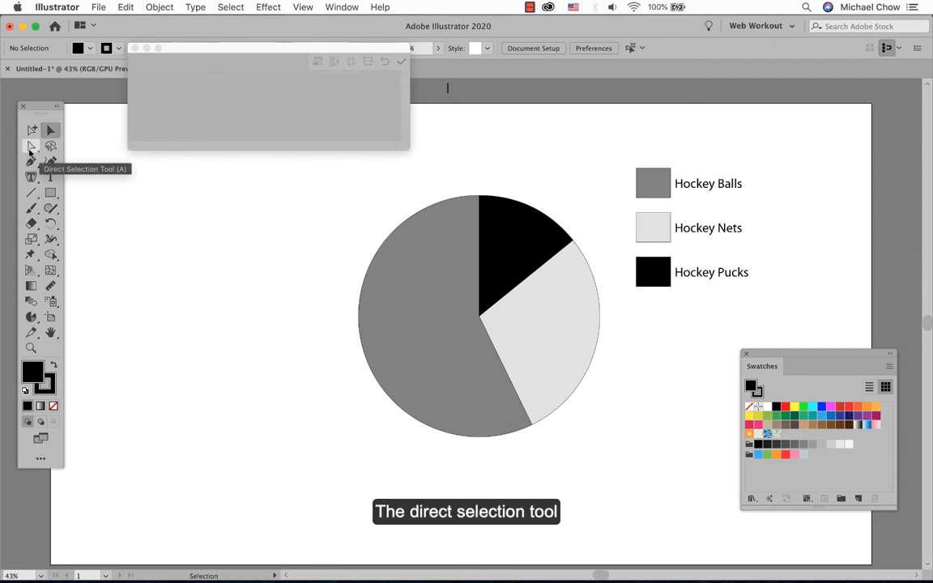
click(31, 146)
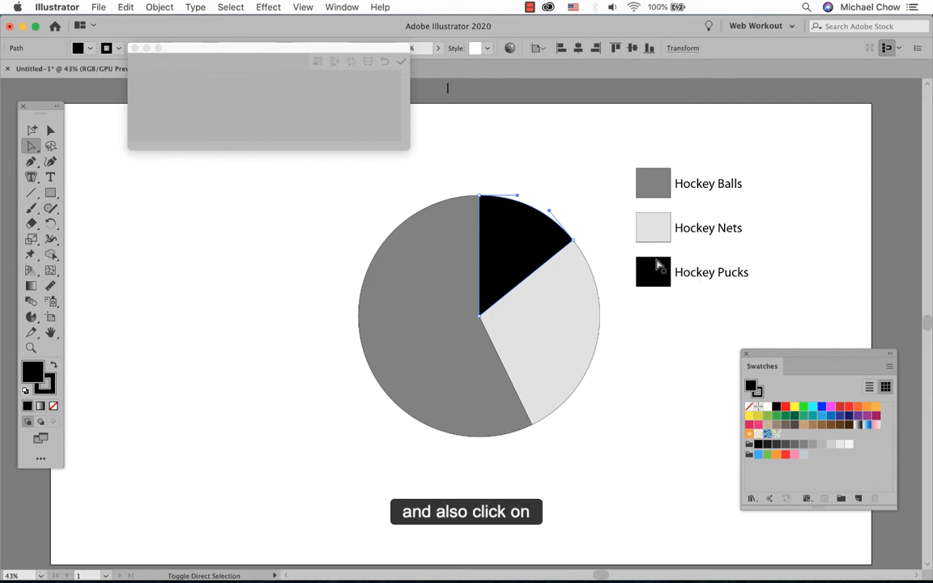
click(653, 271)
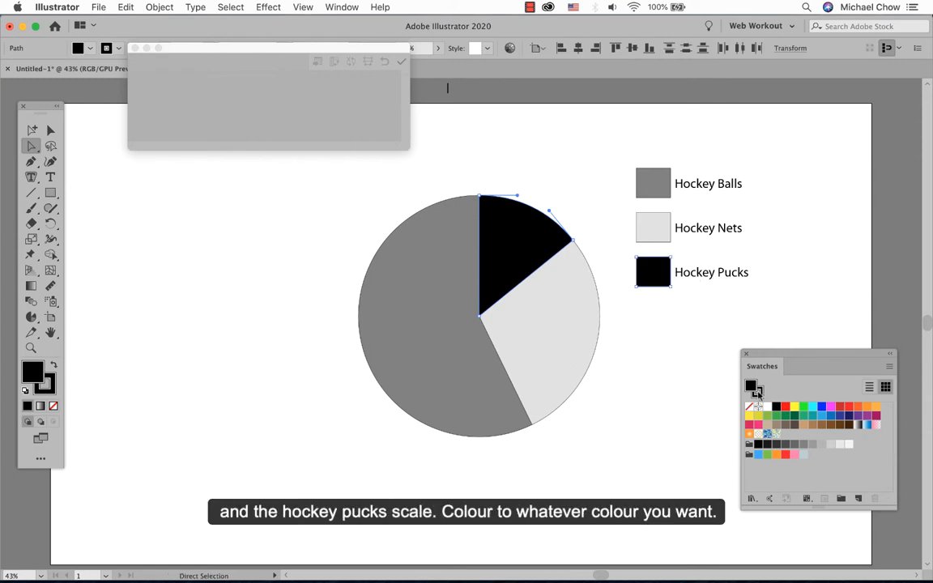
click(785, 408)
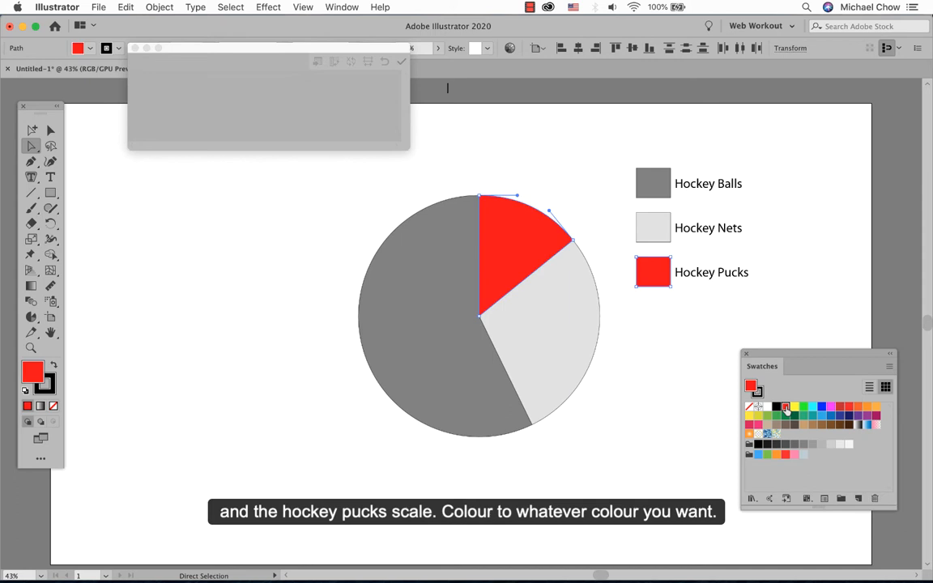
- Colour the Hockey Balls slice and swatch green, then select the Hockey Nets pair
click(51, 146)
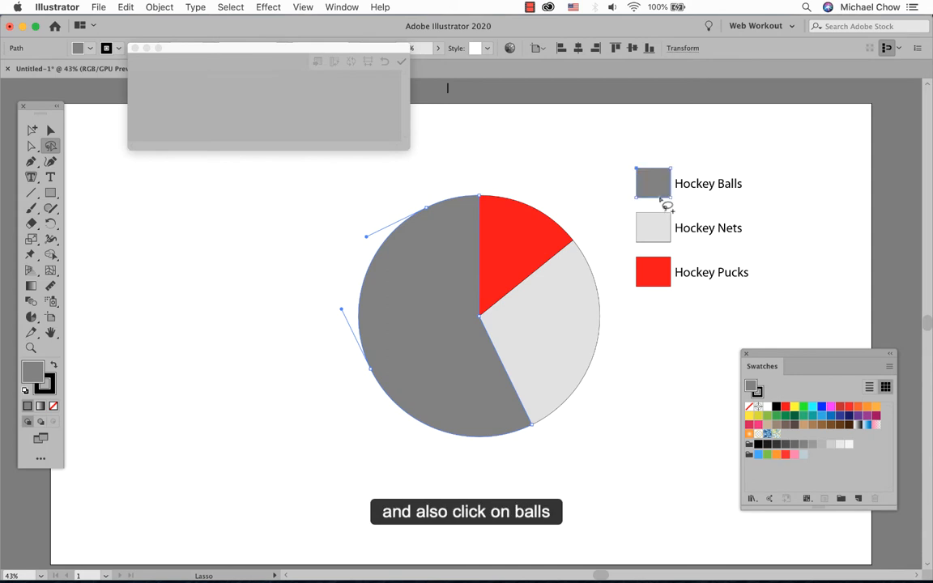
click(784, 419)
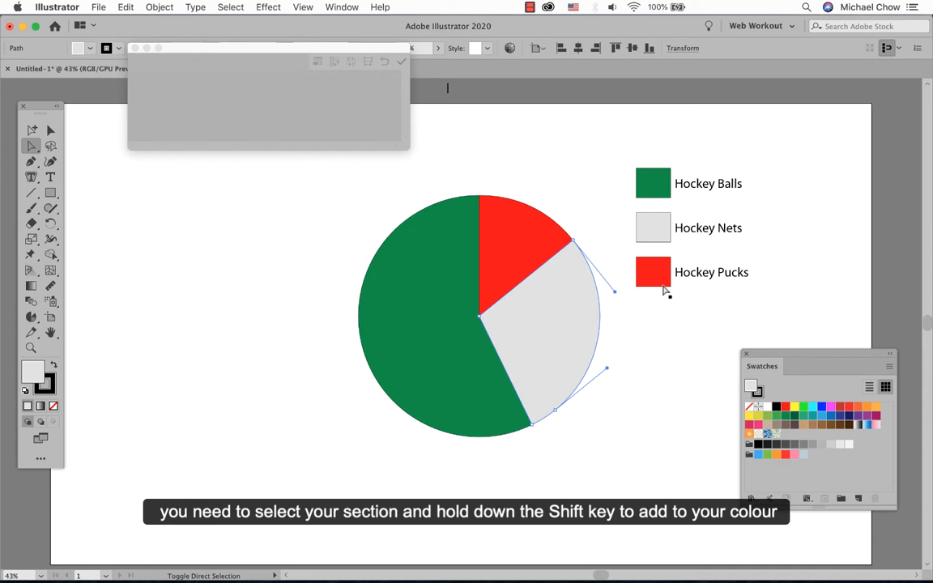
click(653, 227)
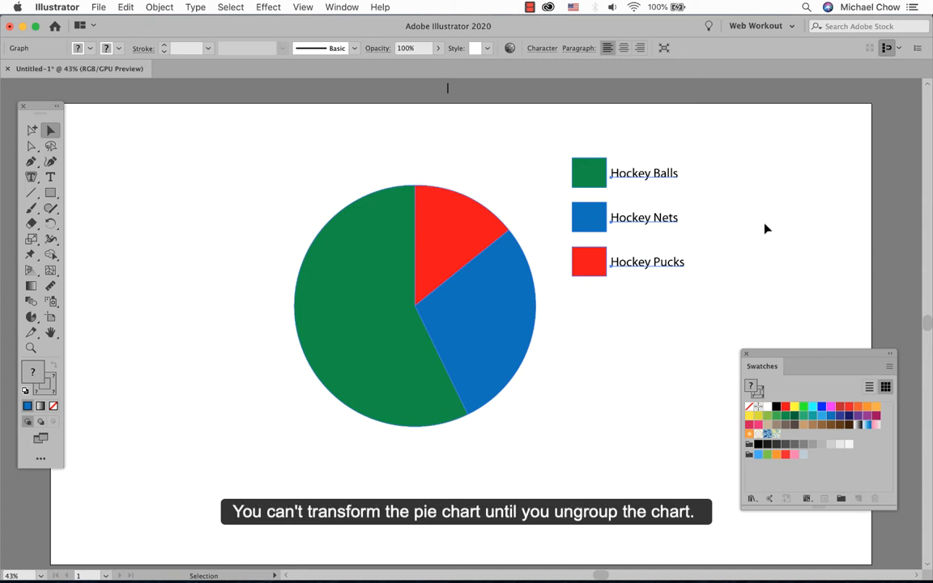
mouse_move(773, 235)
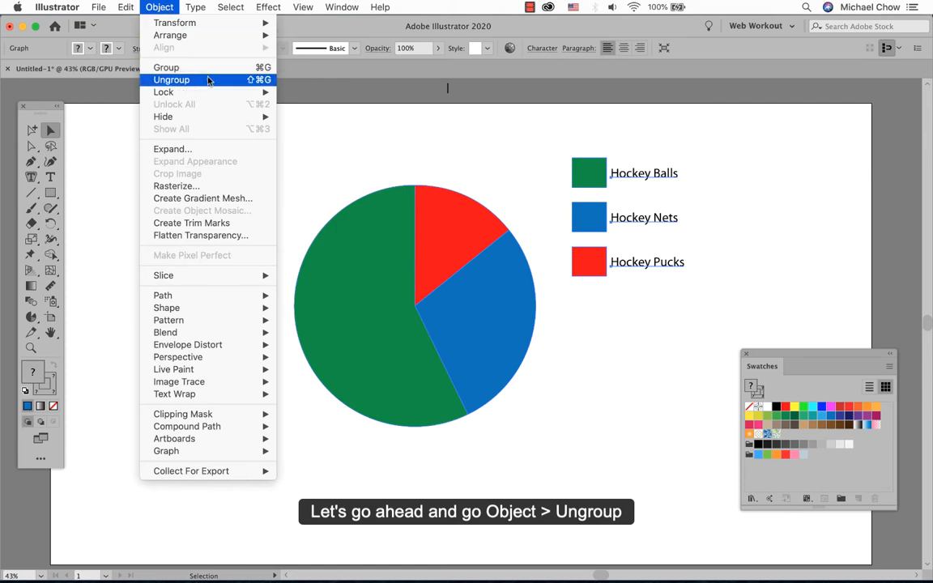
- Ungroup the pie chart via Object > Ungroup, accepting the loss of graph data
click(171, 79)
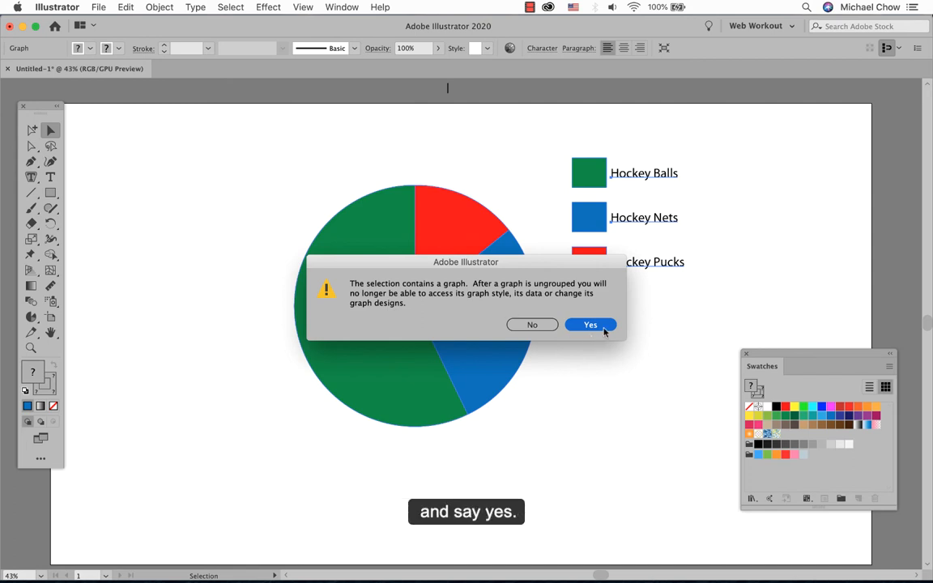
click(590, 325)
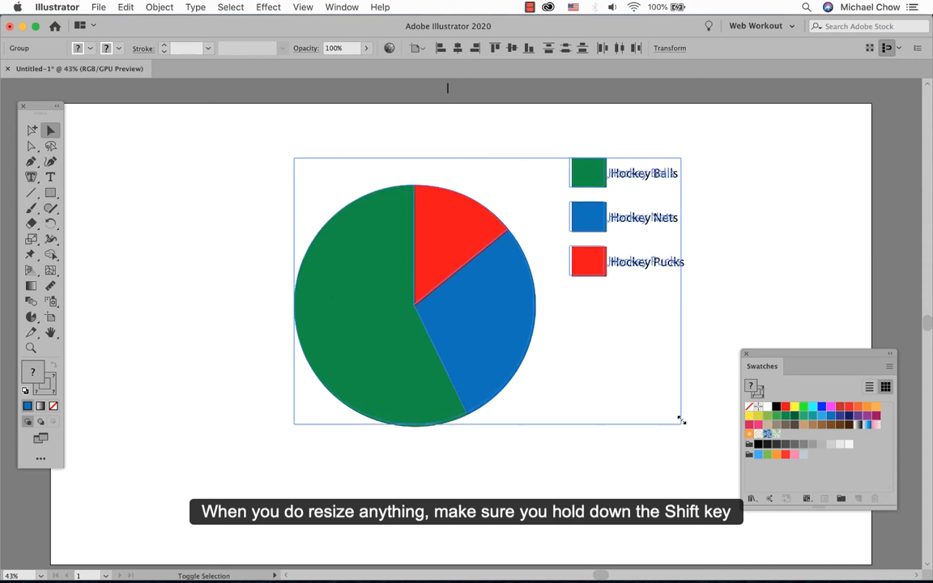
- Resize the chart and legend, restoring proportional size after distorting, then open the File menu
drag(683, 420, 537, 320)
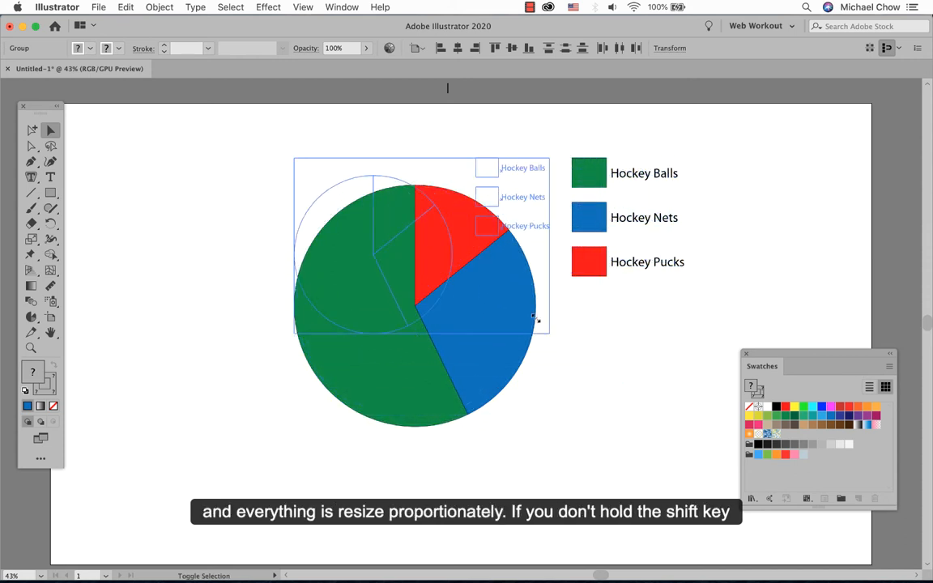
drag(537, 328, 478, 278)
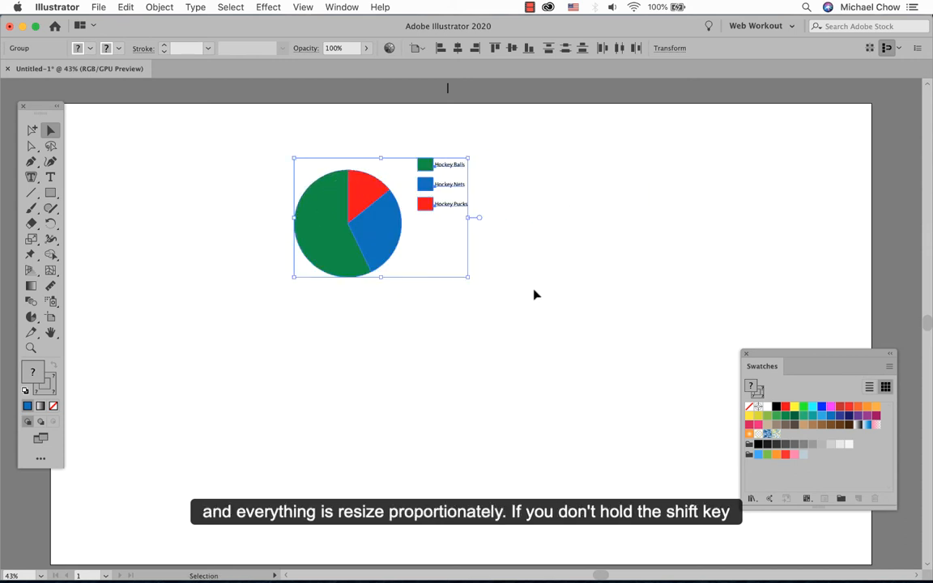
drag(477, 217, 407, 261)
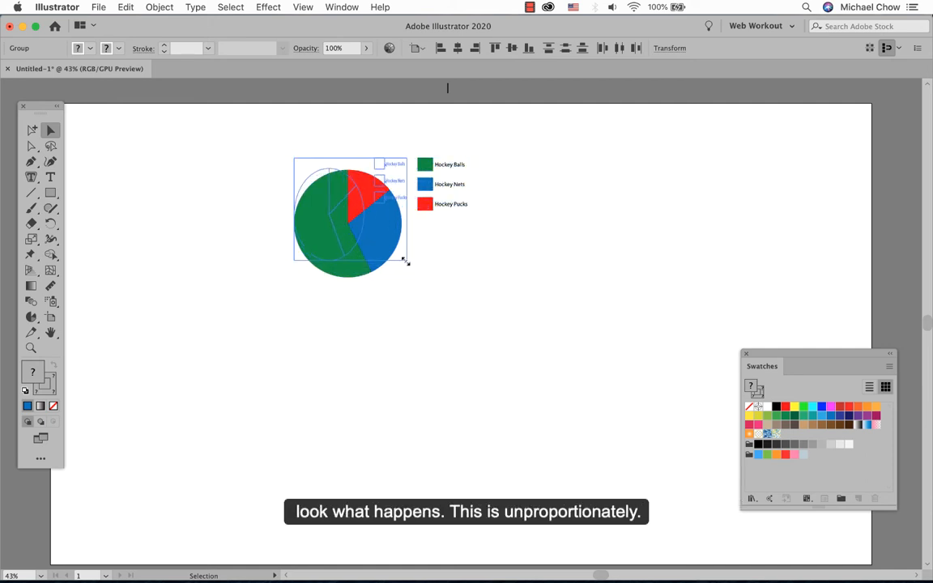
drag(405, 261, 372, 249)
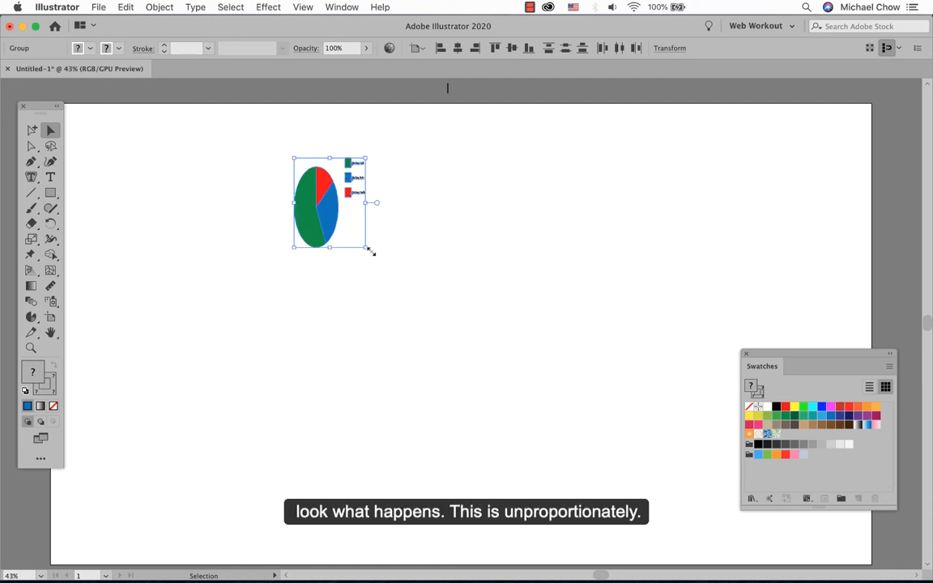
drag(373, 250, 431, 382)
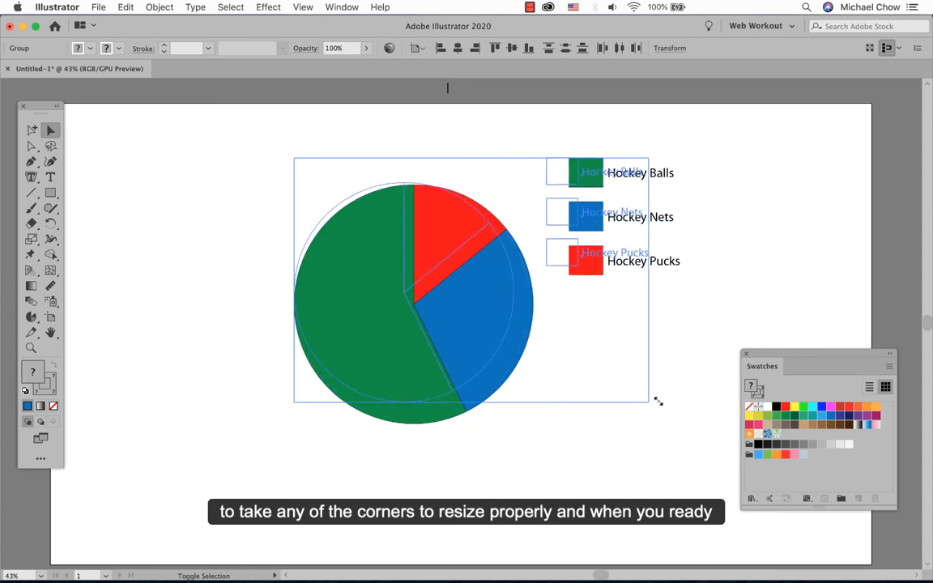
click(98, 7)
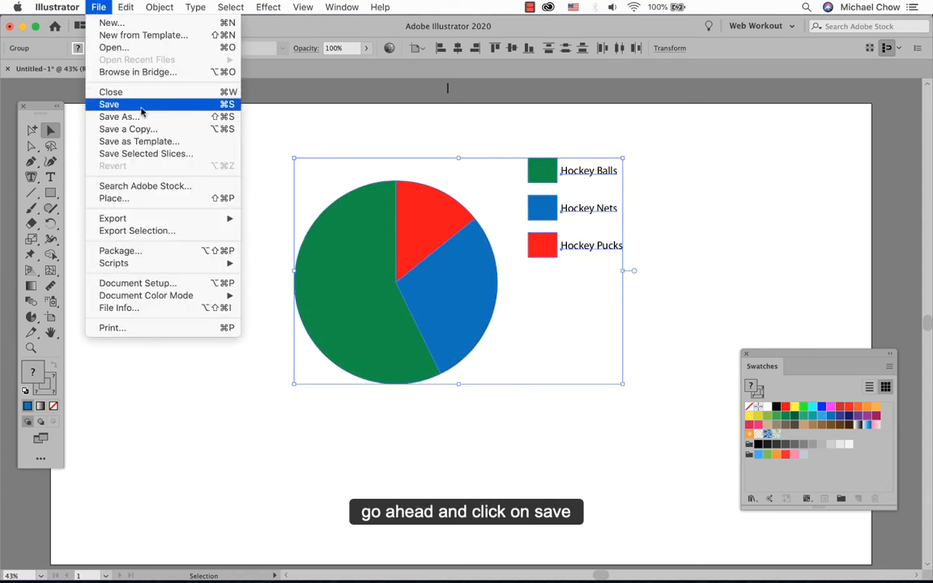